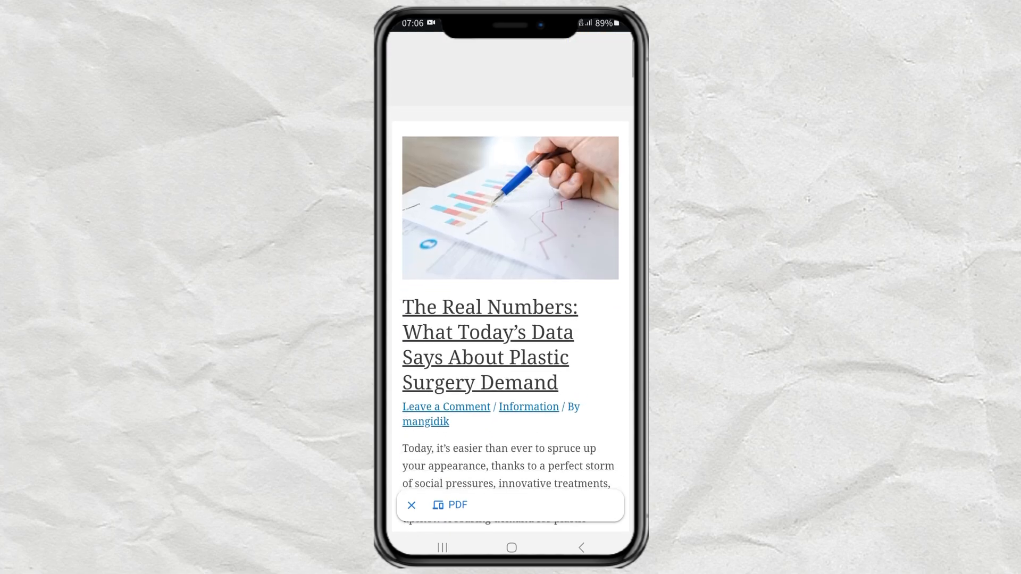
Step: Browse the Mangidik blog in Chrome and bring up the open-tabs overview
{"action": "scroll", "scroll_direction": "down", "scroll_amount": 3}
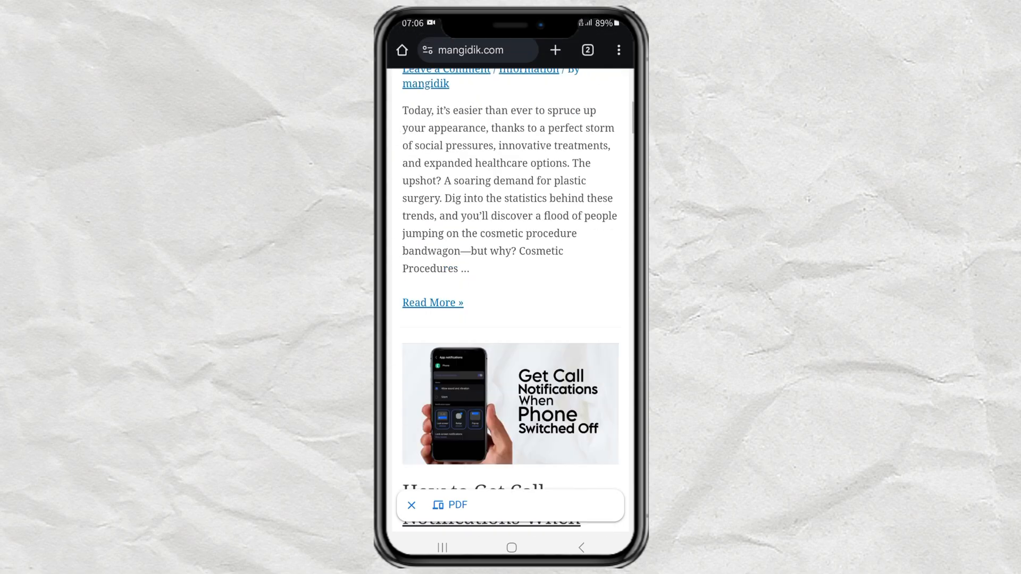
{"action": "scroll", "scroll_direction": "up", "scroll_amount": 3}
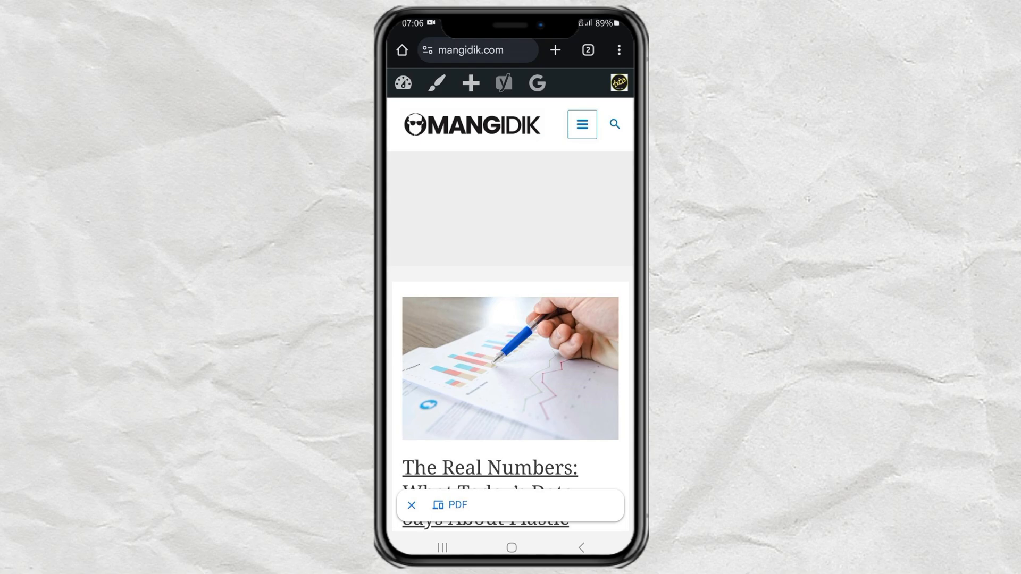
{"action": "left_click", "coordinate": [587, 50]}
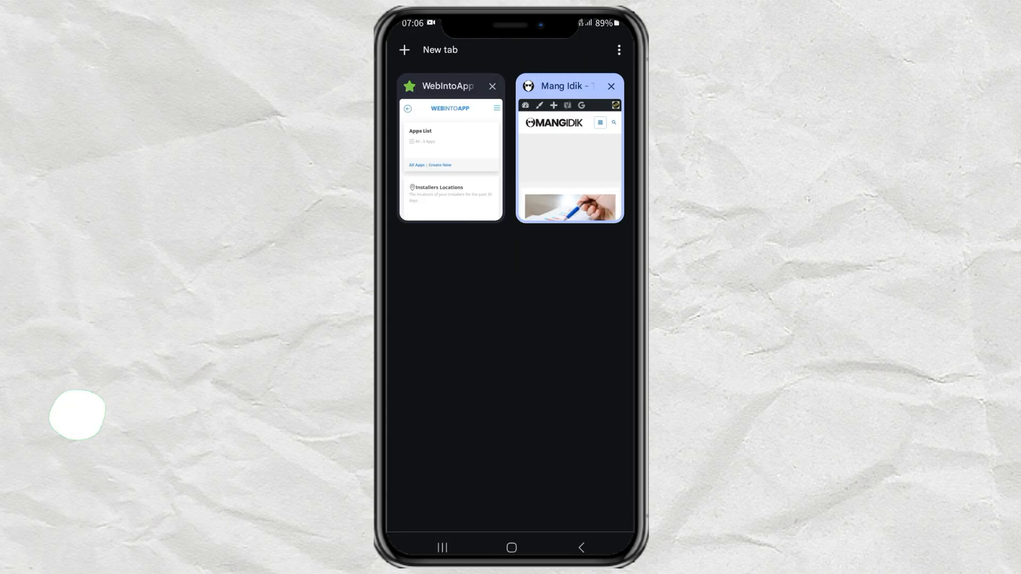
Step: Switch to the WebIntoApp tab and reach the dashboard with its empty Apps List
{"action": "left_click", "coordinate": [448, 153]}
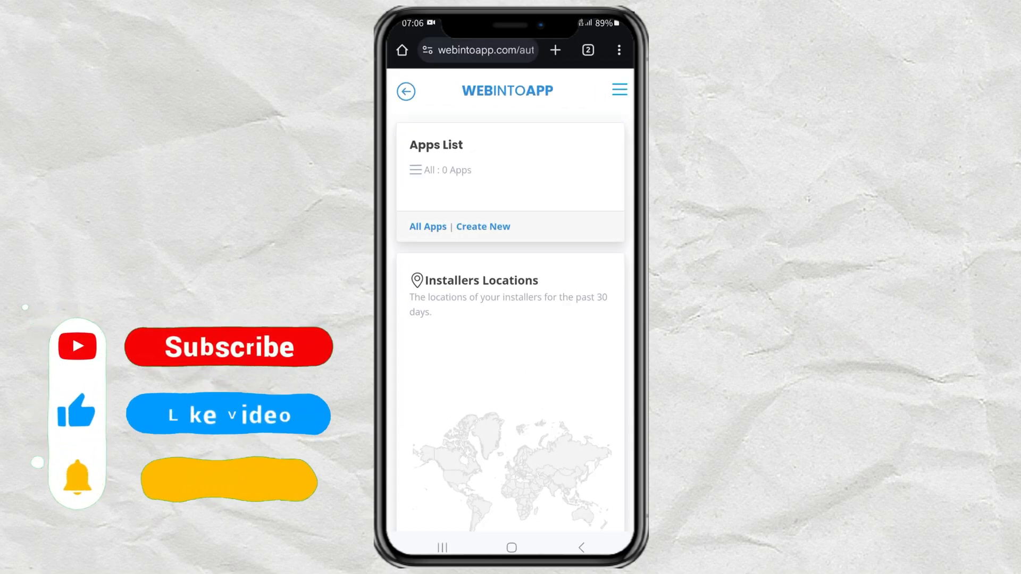
{"action": "left_click", "coordinate": [228, 346]}
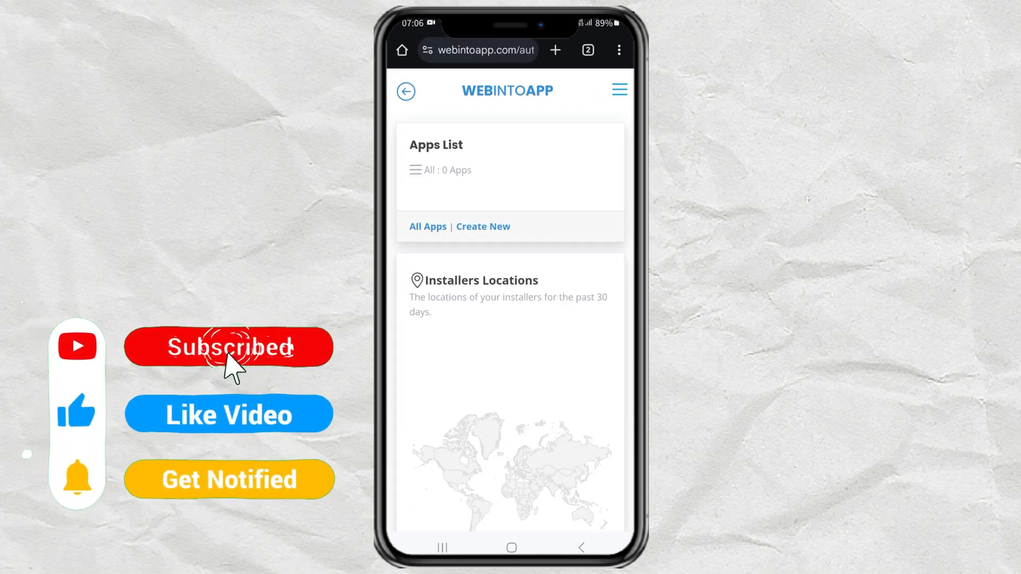
{"action": "left_click", "coordinate": [618, 89]}
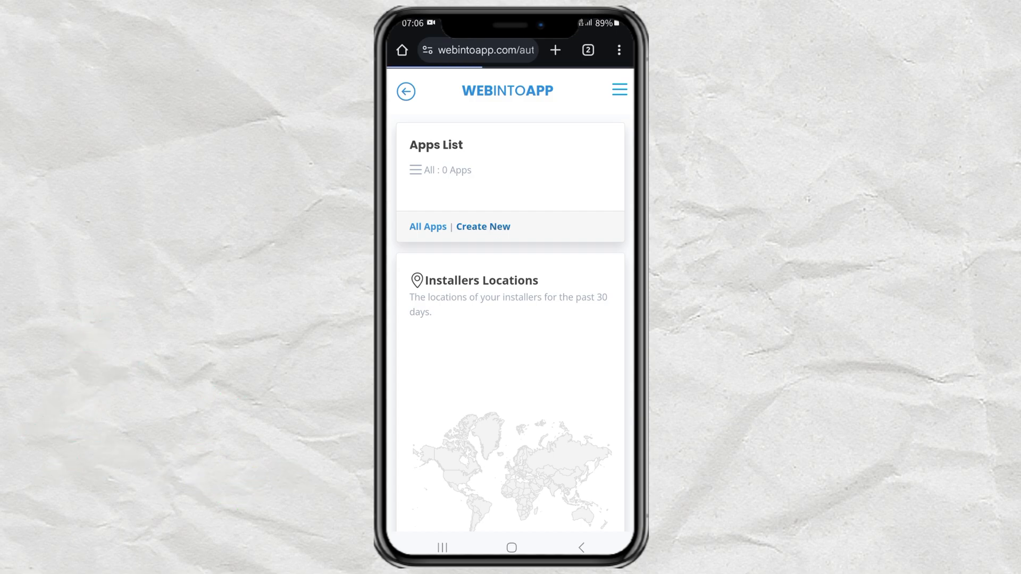
{"action": "left_click", "coordinate": [483, 227]}
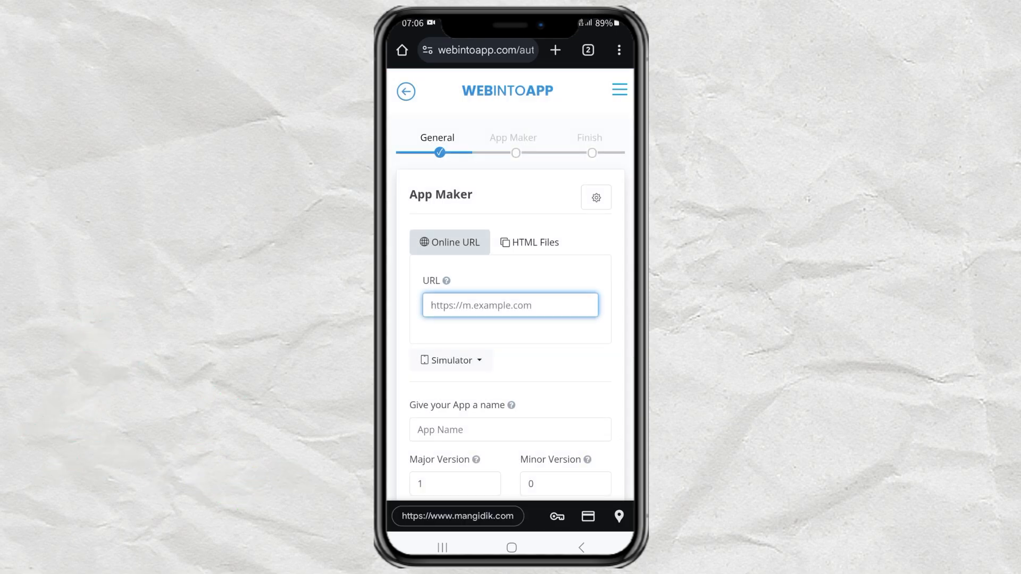
{"action": "left_click", "coordinate": [509, 305]}
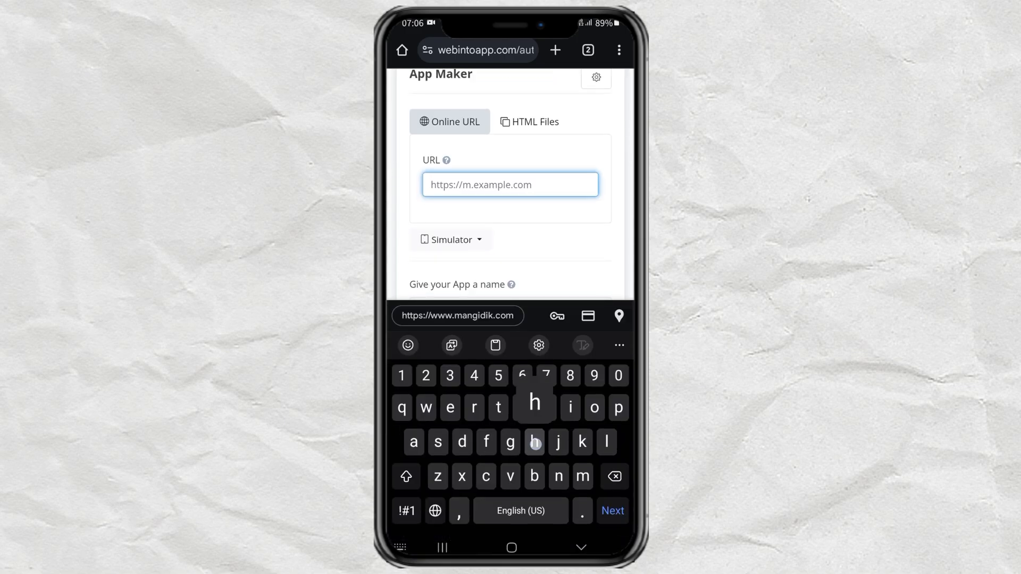
{"action": "type", "text": "https://www.mangidik.com"}
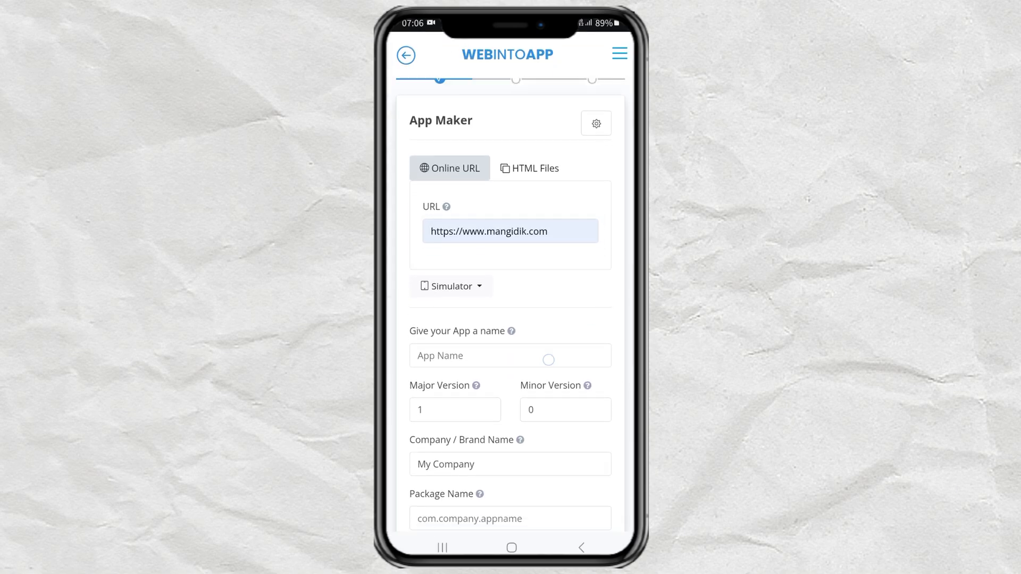
{"action": "left_click", "coordinate": [509, 355]}
{"action": "type", "text": "Mangidik"}
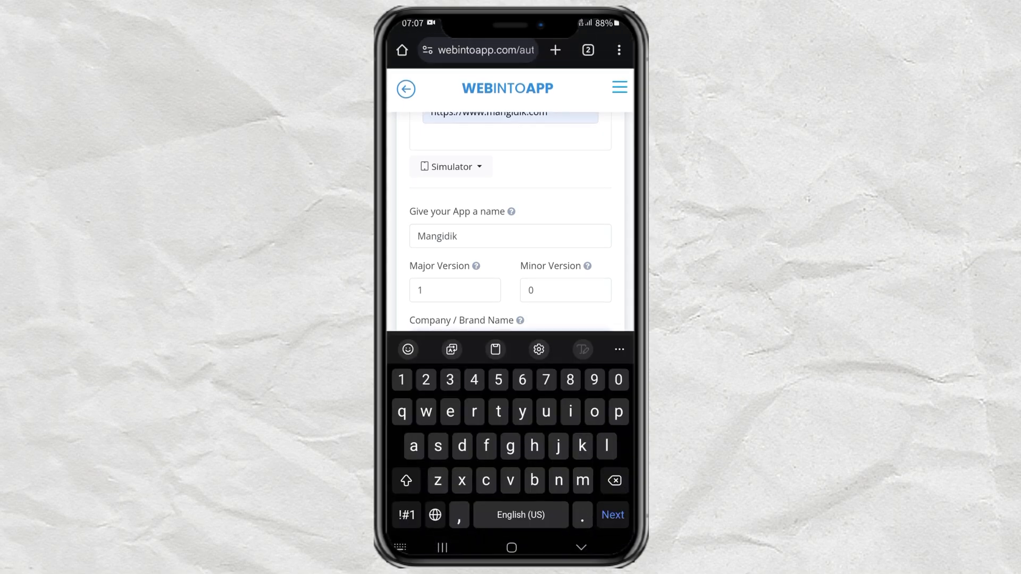
{"action": "type", "text": "My C"}
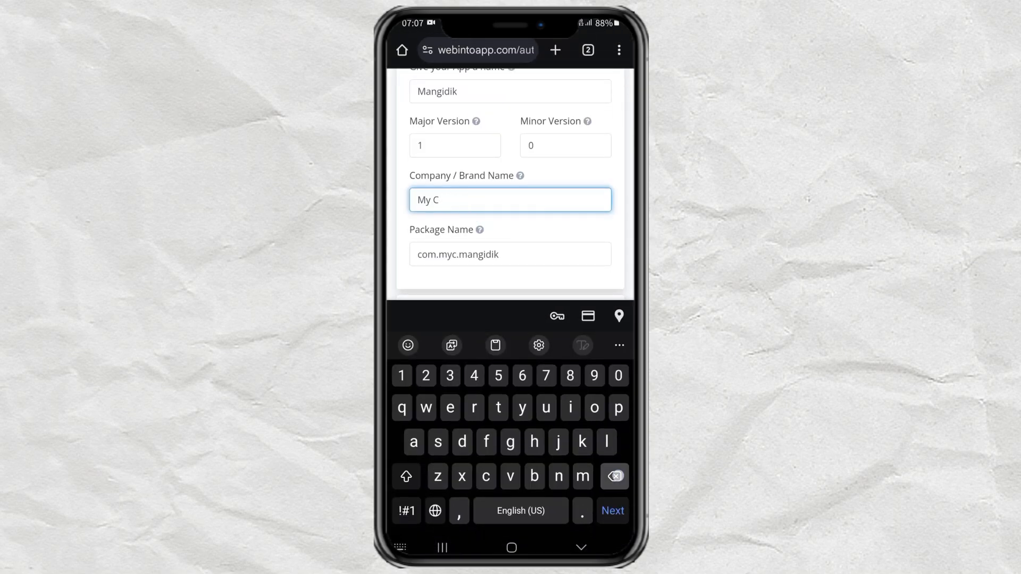
{"action": "left_click", "coordinate": [613, 476]}
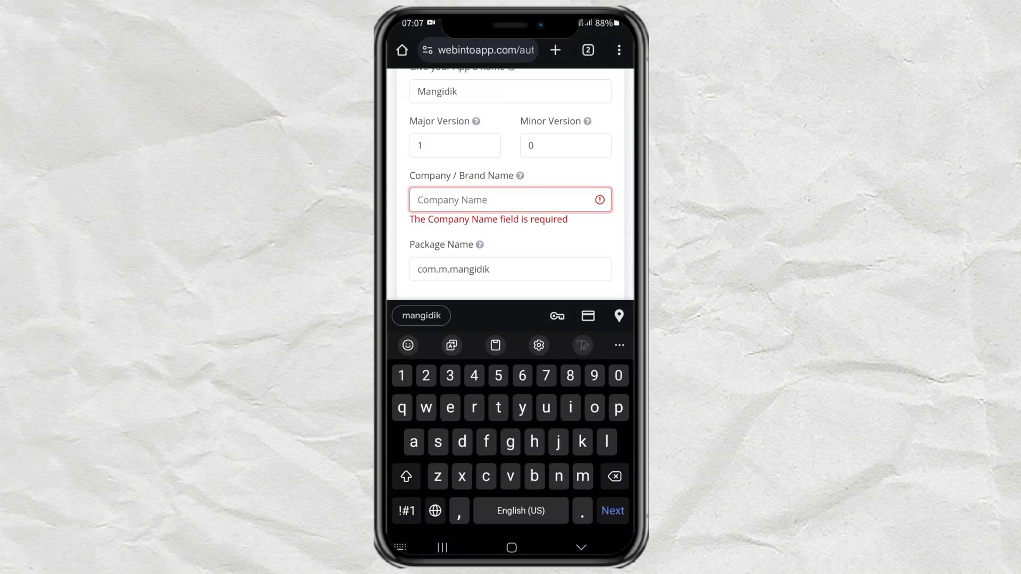
{"action": "type", "text": "marimen"}
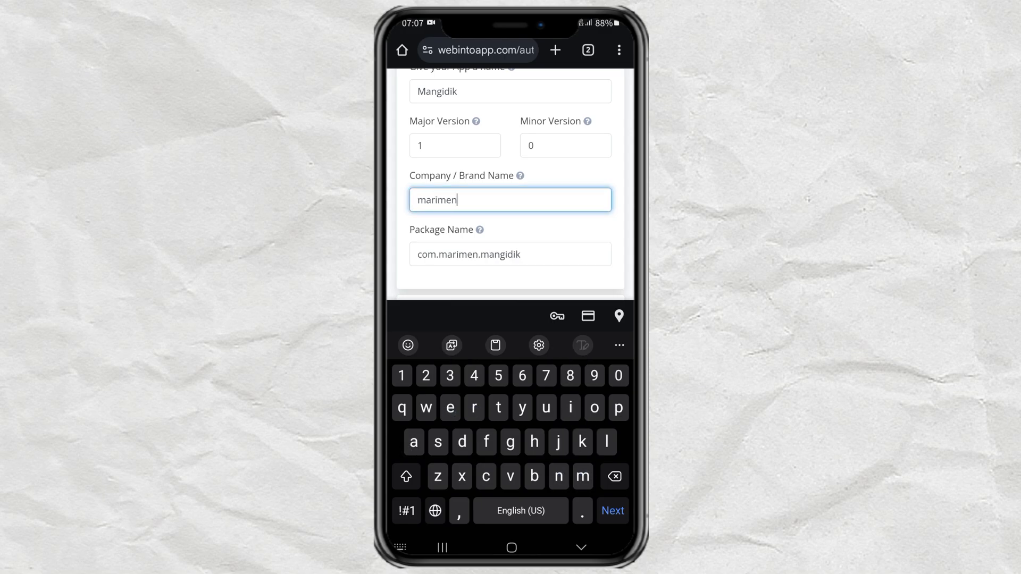
{"action": "type", "text": "gedit"}
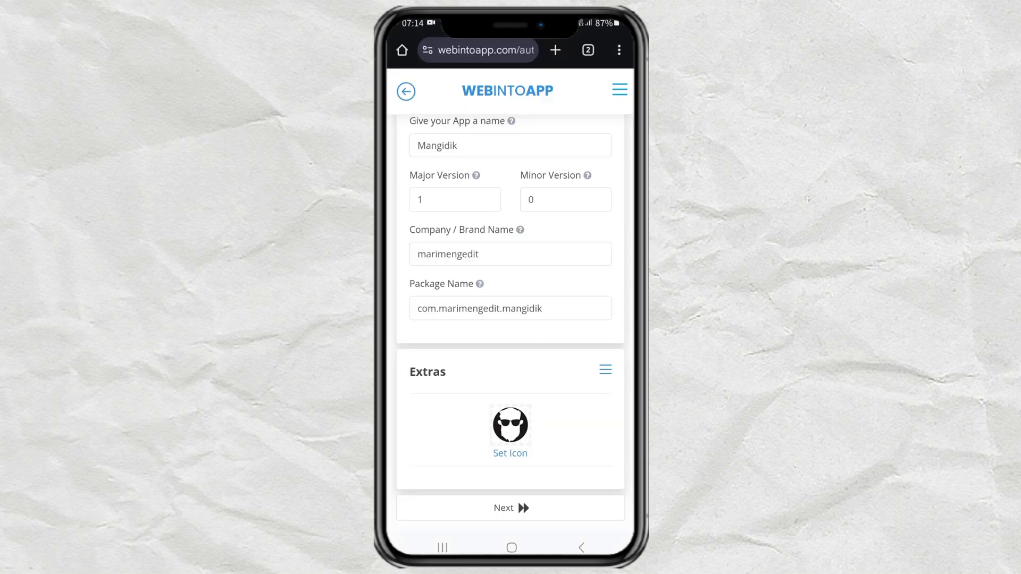
Step: Advance to the build options and make the free Android version of Mangidik 1.0
{"action": "scroll", "scroll_direction": "down", "scroll_amount": 3}
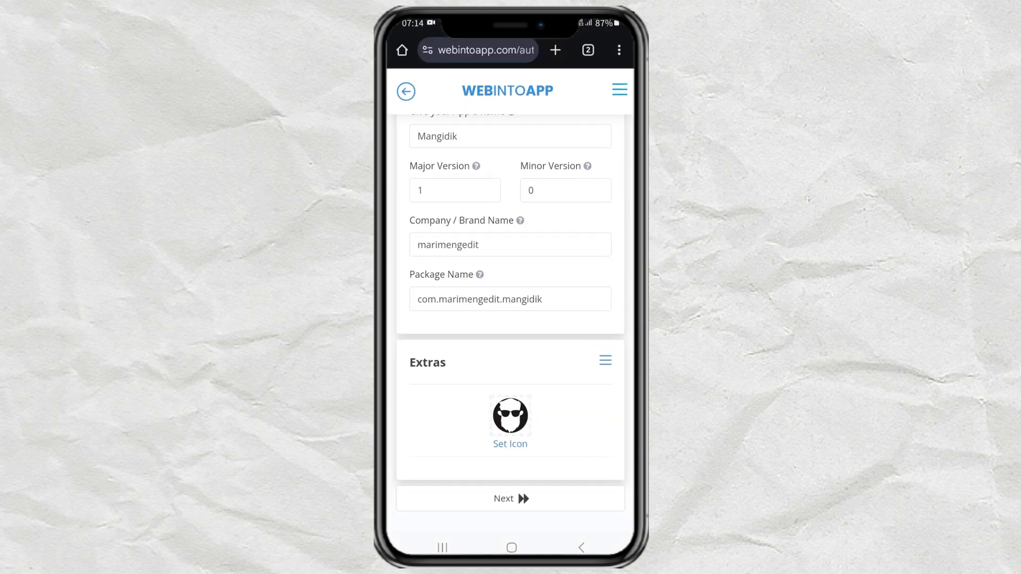
{"action": "left_click", "coordinate": [510, 498]}
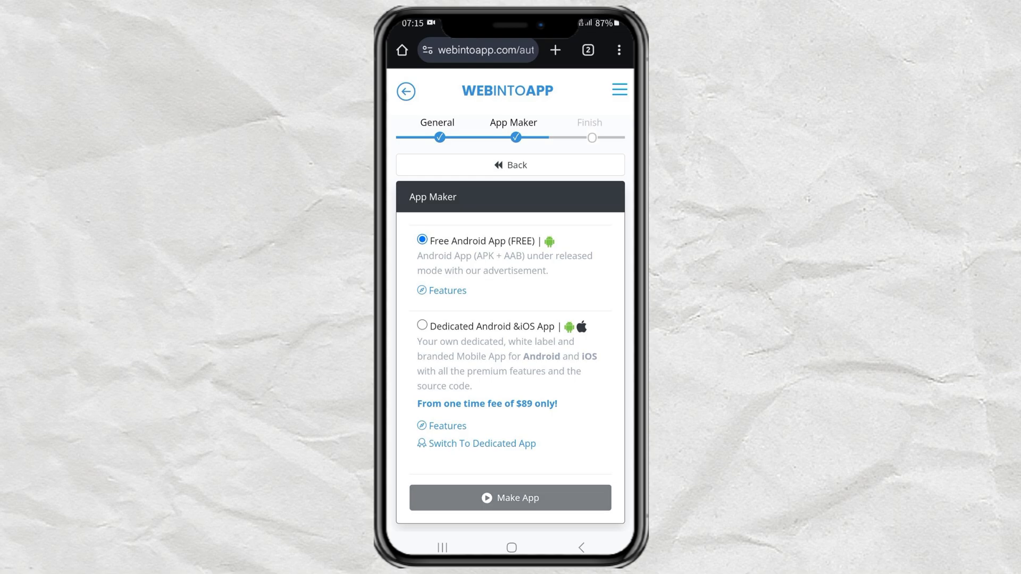
{"action": "left_click", "coordinate": [510, 498]}
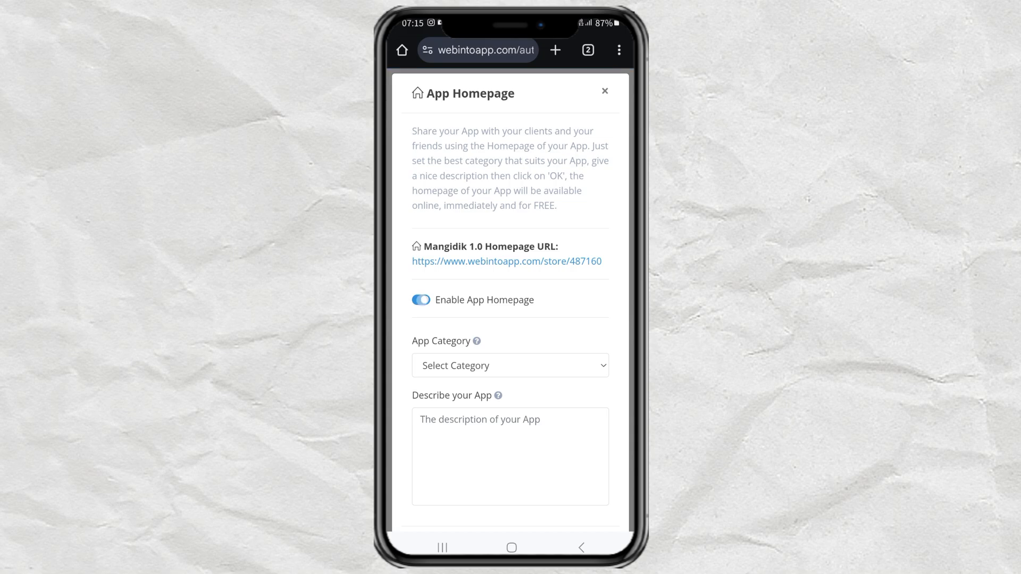
Step: Dismiss the App Homepage panel without enabling it, returning to the Apps List showing Mangidik v1.0 ready
{"action": "left_click", "coordinate": [421, 300]}
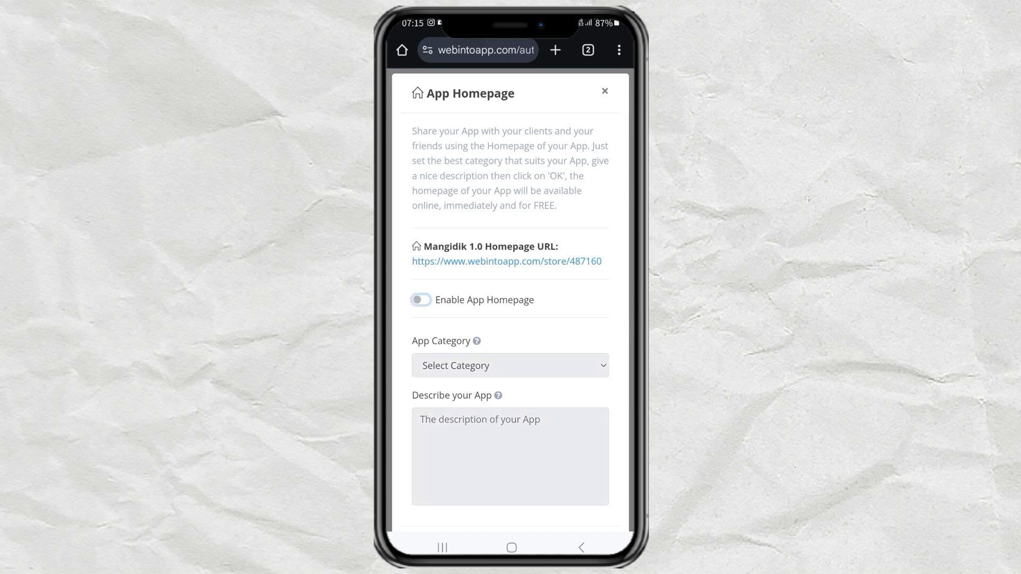
{"action": "scroll", "scroll_direction": "up", "scroll_amount": 3}
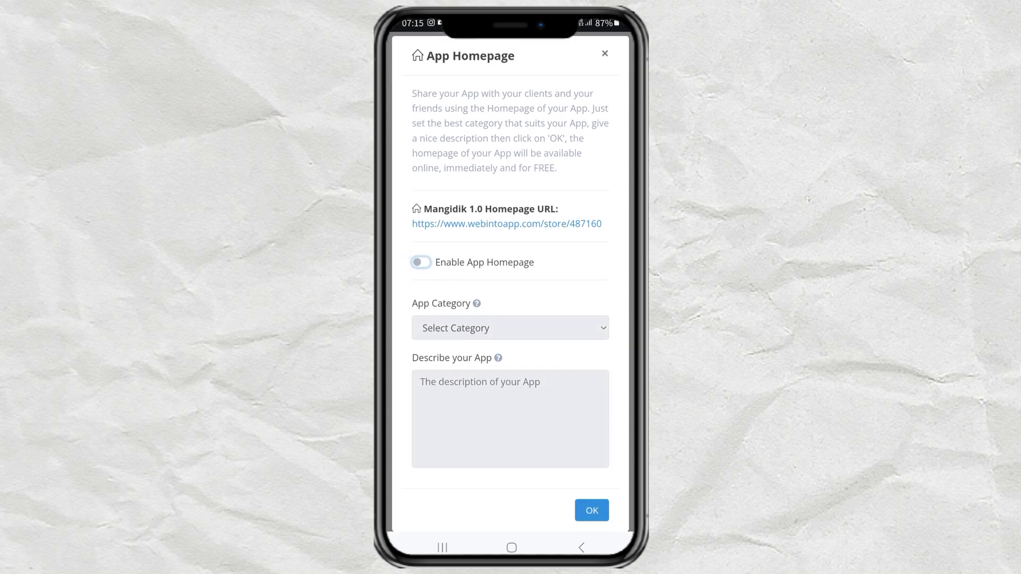
{"action": "left_click", "coordinate": [604, 53]}
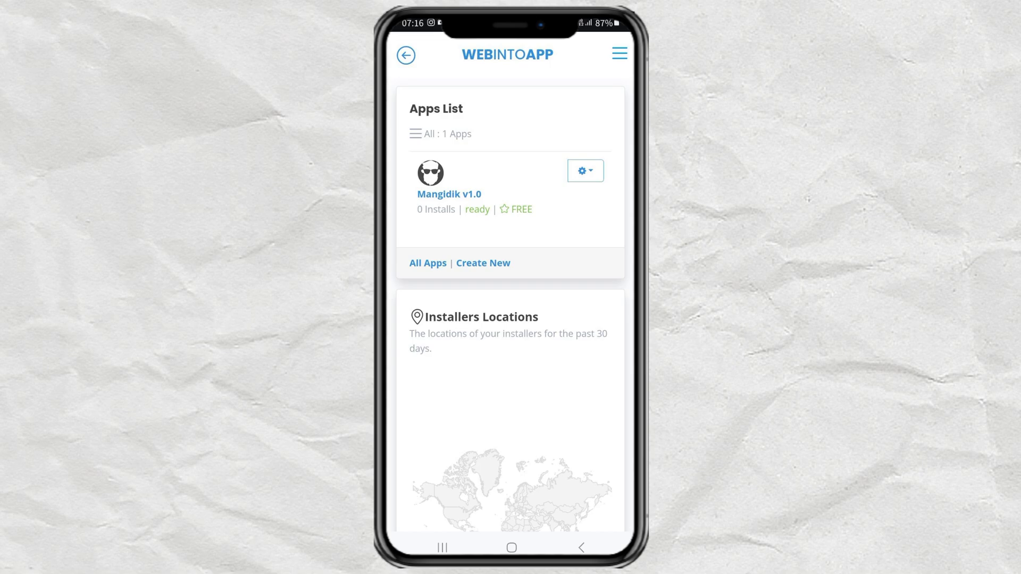
Step: Download the free Mangidik Android package from its options menu
{"action": "left_click", "coordinate": [584, 170]}
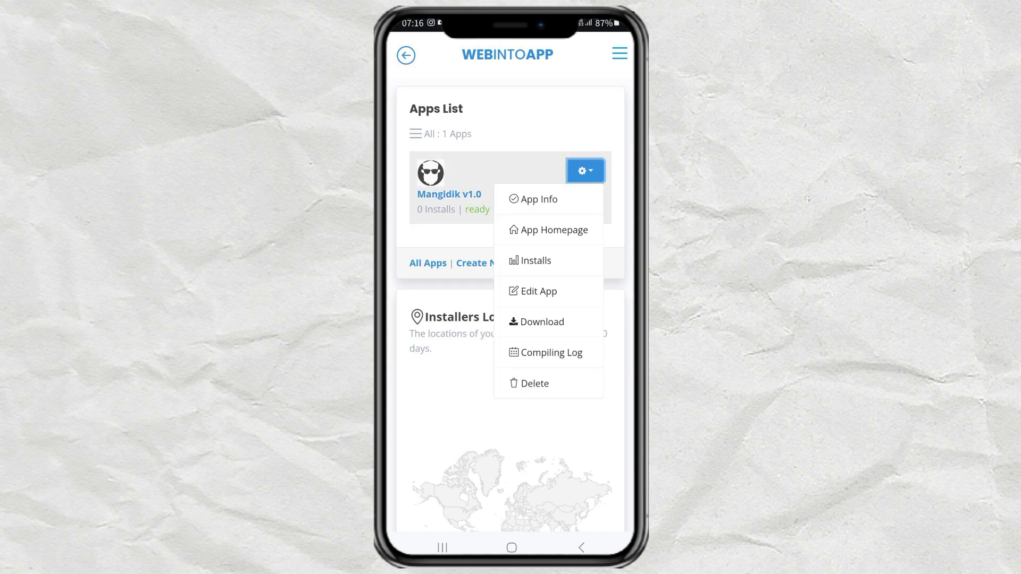
{"action": "left_click", "coordinate": [542, 321]}
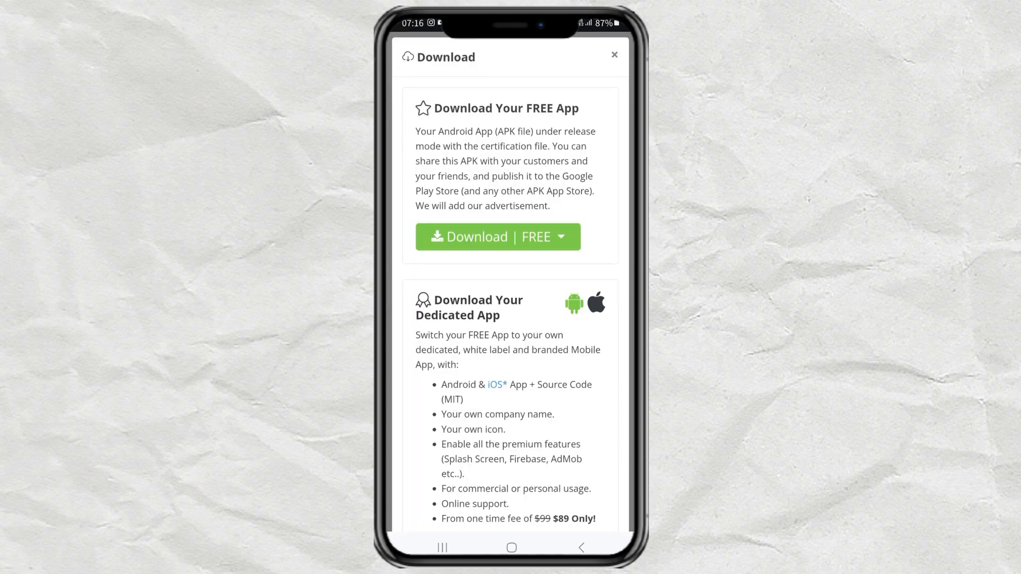
{"action": "left_click", "coordinate": [489, 236]}
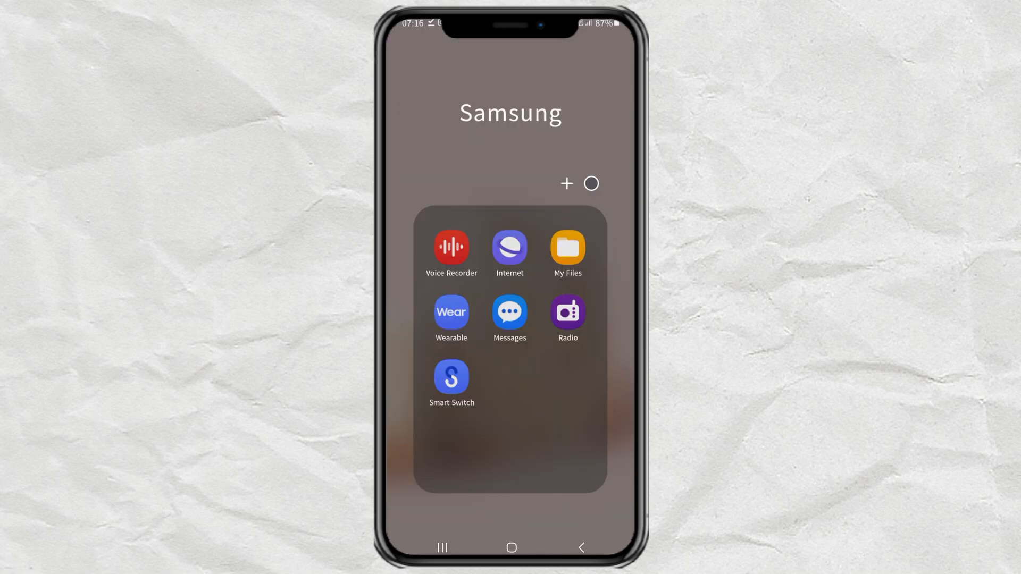
Step: In My Files, extract Mangidik 1.0.zip from Downloads into its own Mangidik 1.0 folder
{"action": "left_click", "coordinate": [566, 249]}
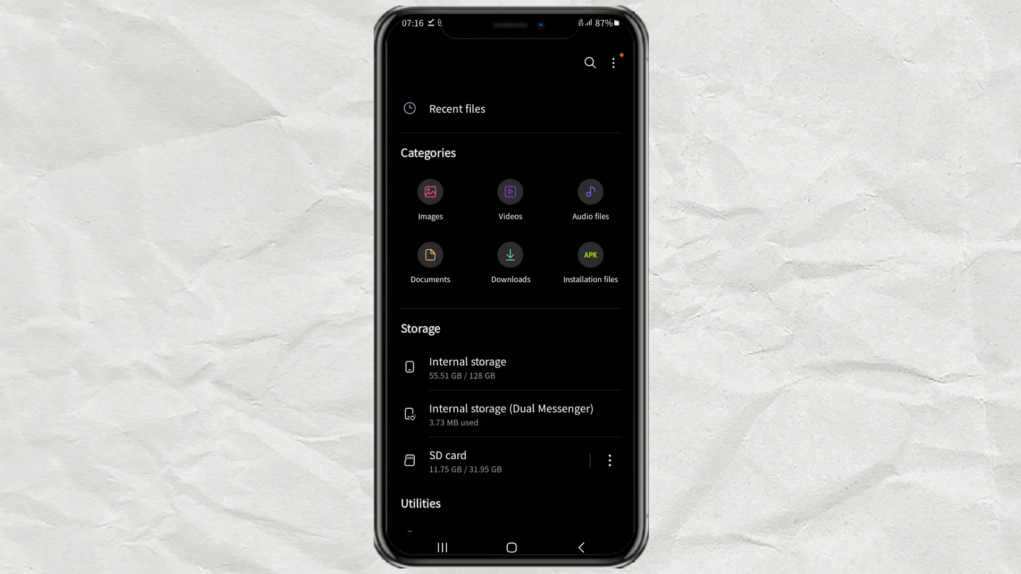
{"action": "left_click", "coordinate": [511, 263]}
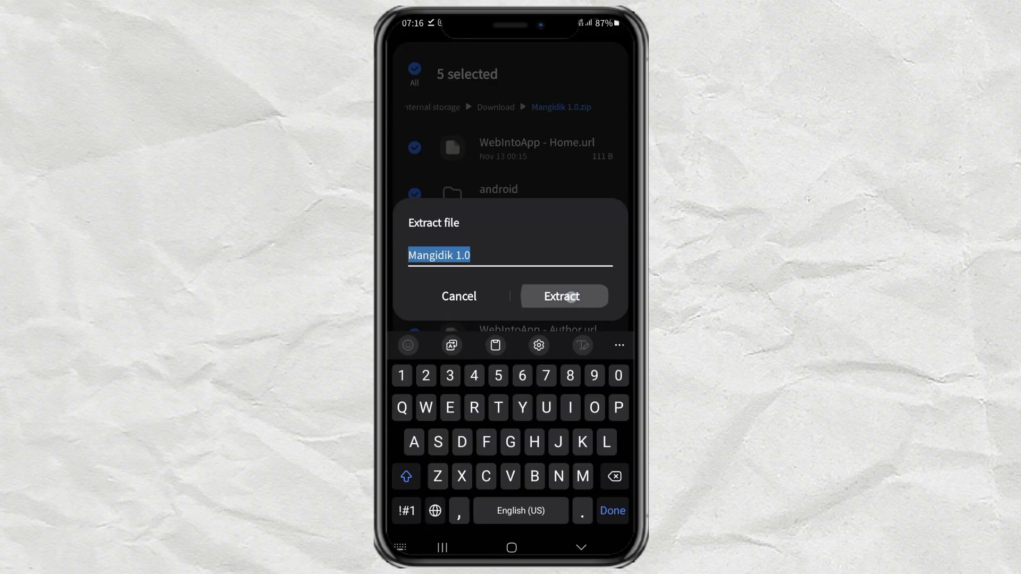
{"action": "left_click", "coordinate": [563, 297]}
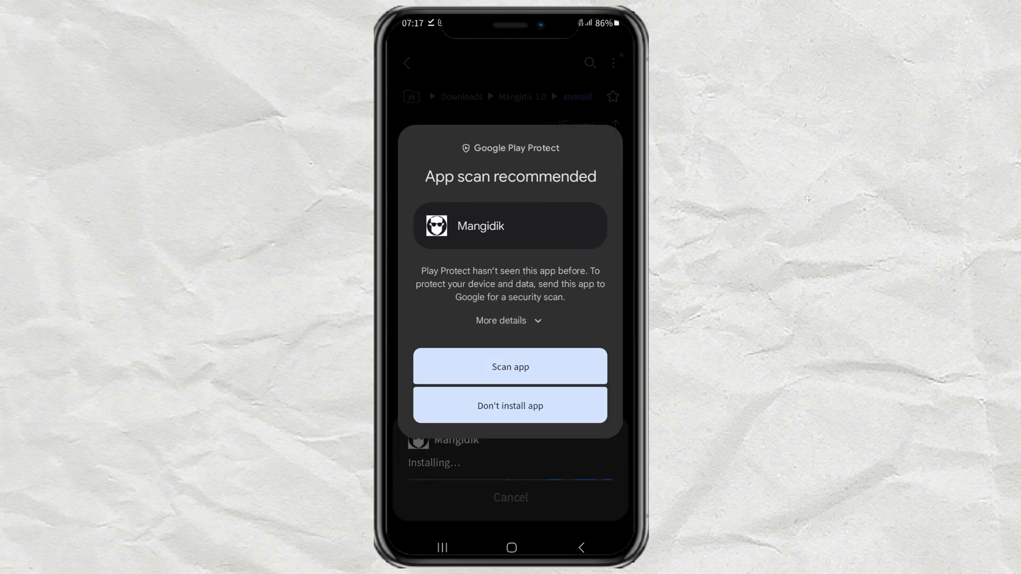
Step: Install Mangidik without a Play Protect scan, dismiss the installed notice and return home
{"action": "left_click", "coordinate": [509, 321]}
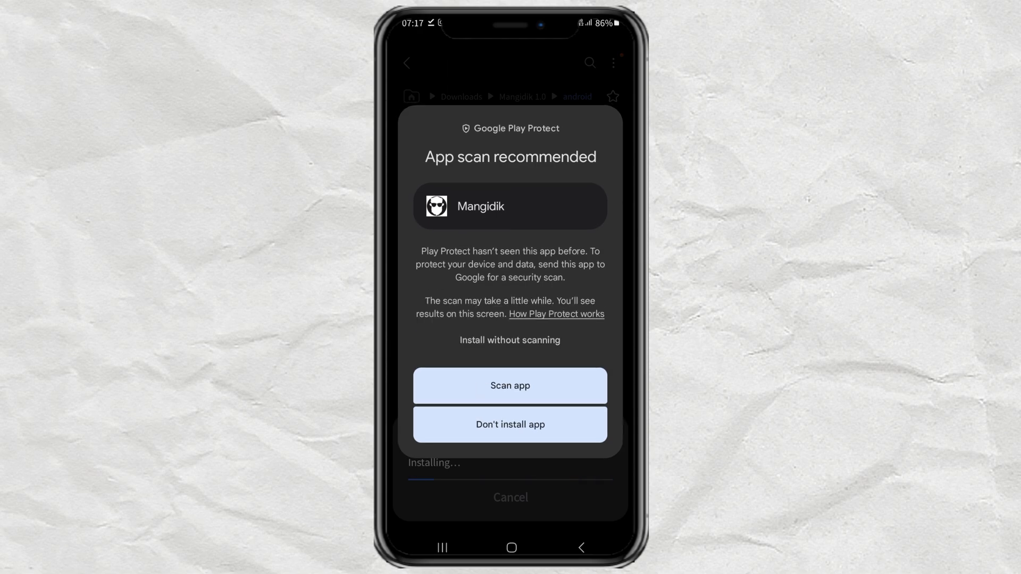
{"action": "left_click", "coordinate": [510, 341]}
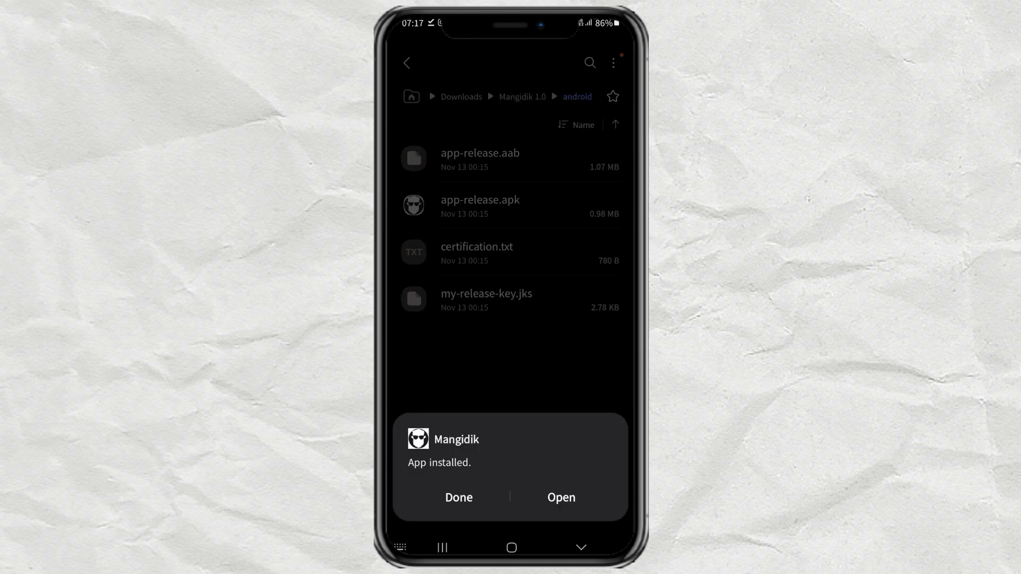
{"action": "left_click", "coordinate": [458, 498]}
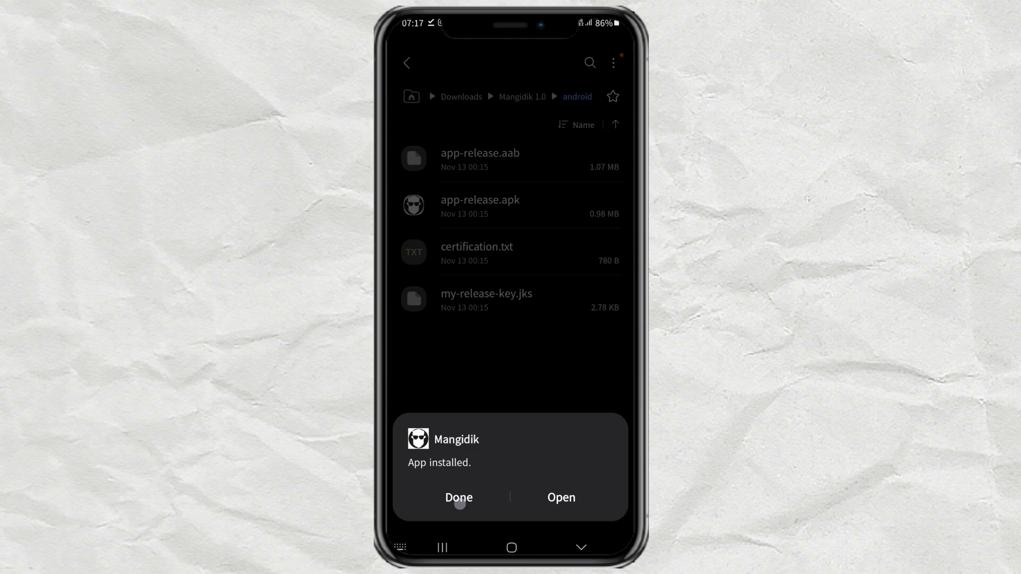
{"action": "left_click", "coordinate": [457, 498]}
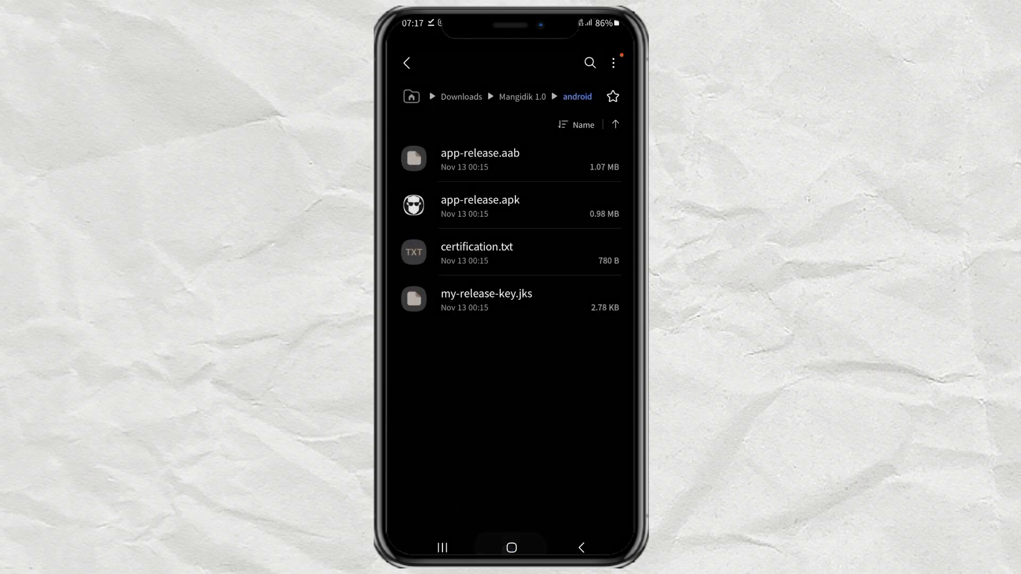
{"action": "left_click", "coordinate": [510, 548]}
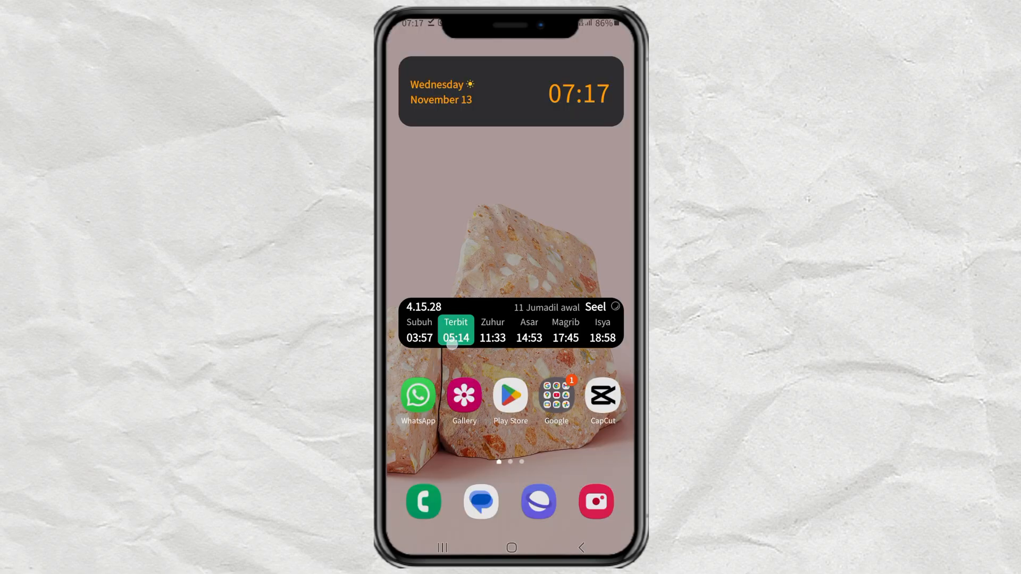
Step: Launch the installed Mangidik app from the app drawer and browse the blog's articles inside it
{"action": "scroll", "scroll_direction": "up", "scroll_amount": 3}
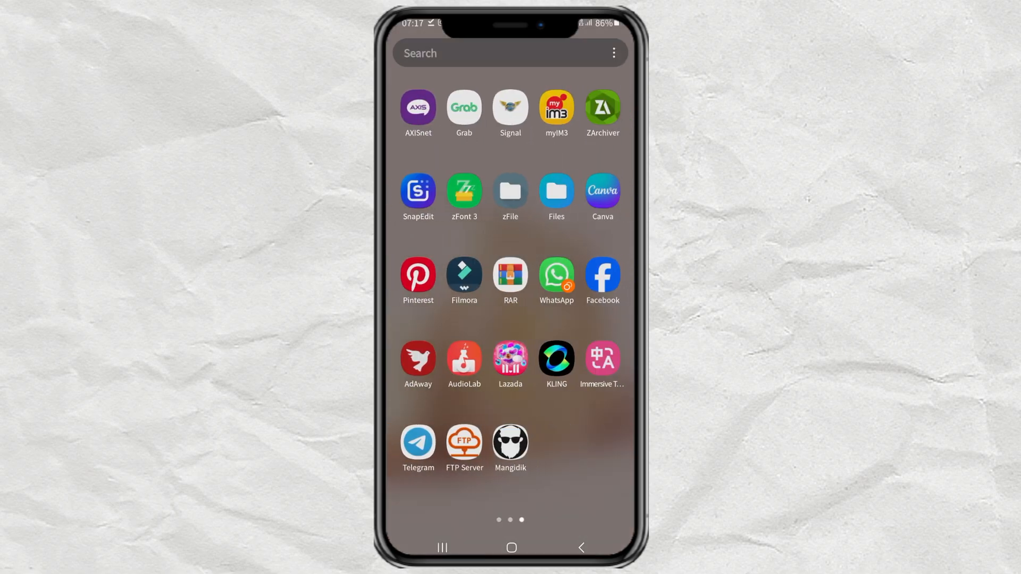
{"action": "left_click", "coordinate": [510, 440]}
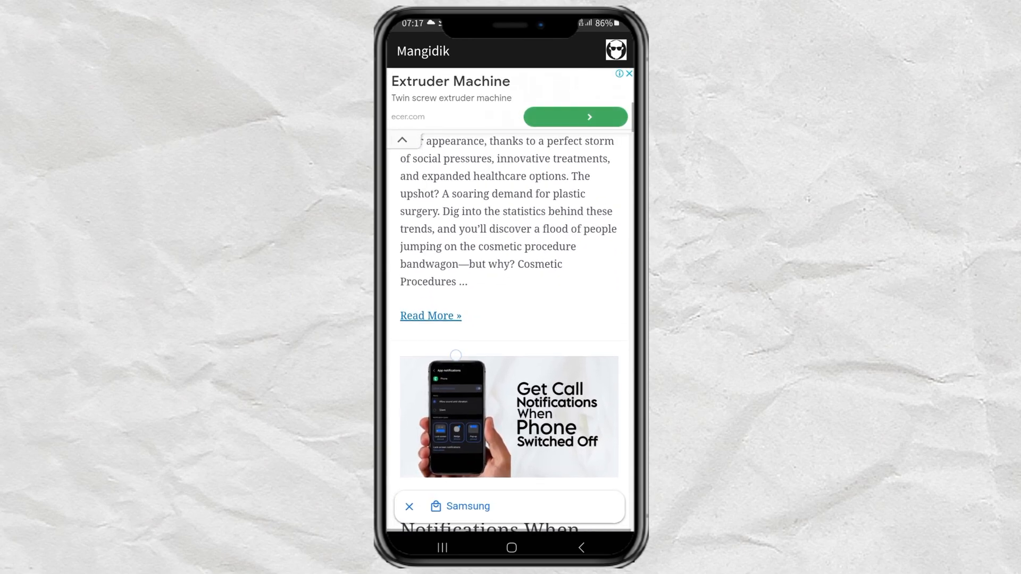
{"action": "scroll", "scroll_direction": "down", "scroll_amount": 3}
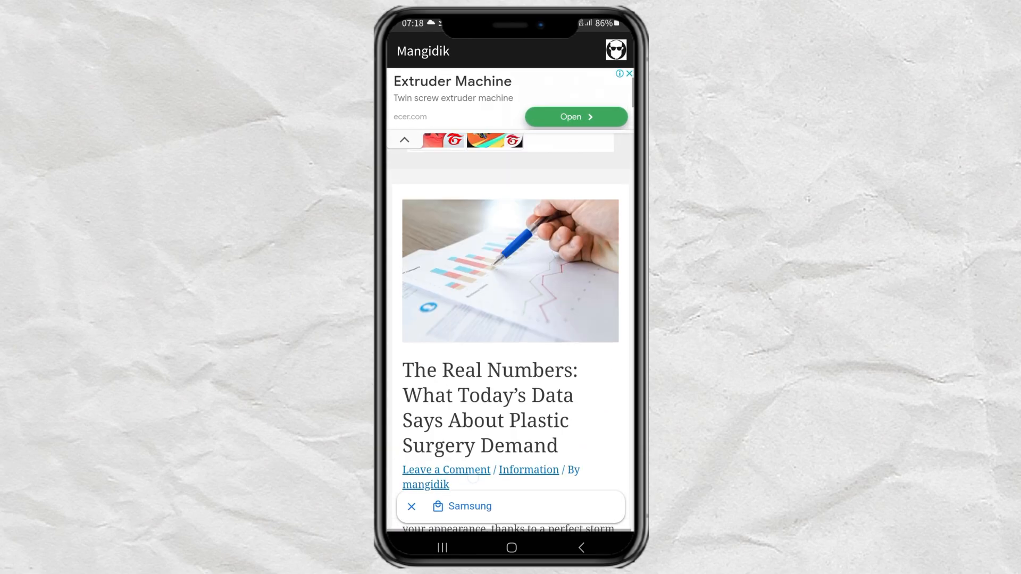